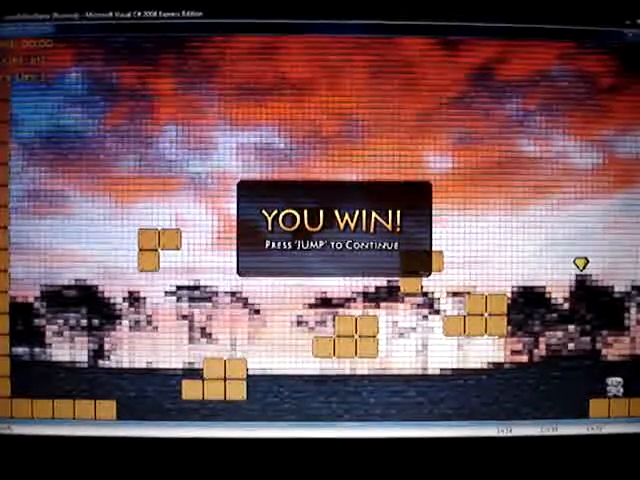
Step: Dismiss the 'You Win' screen with Space to load the next platformer level
{"action": "key", "text": "space"}
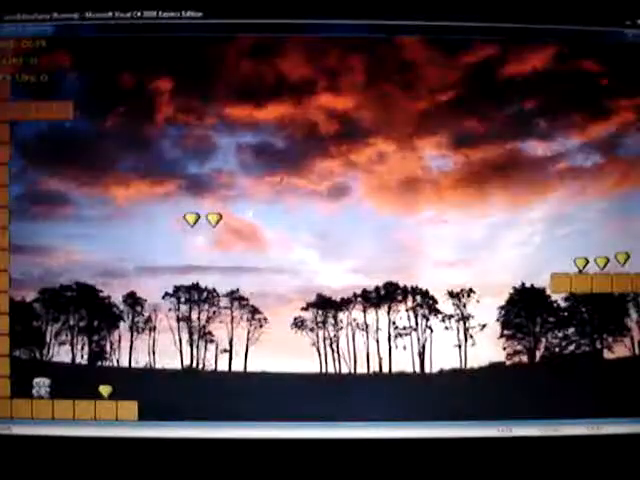